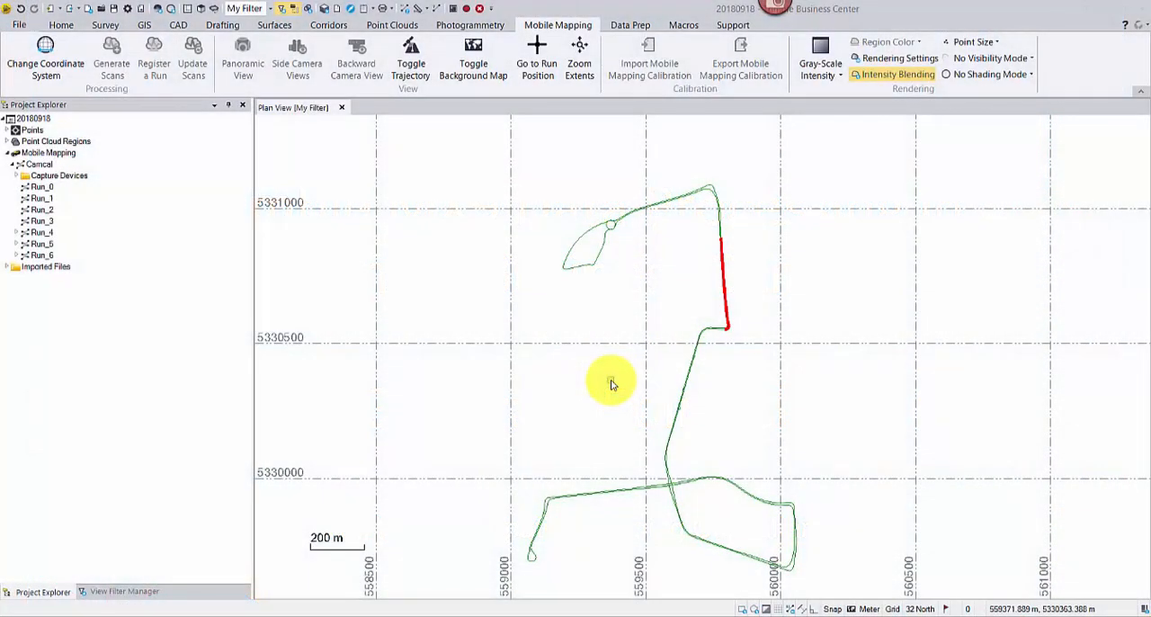
mouse_move(125, 246)
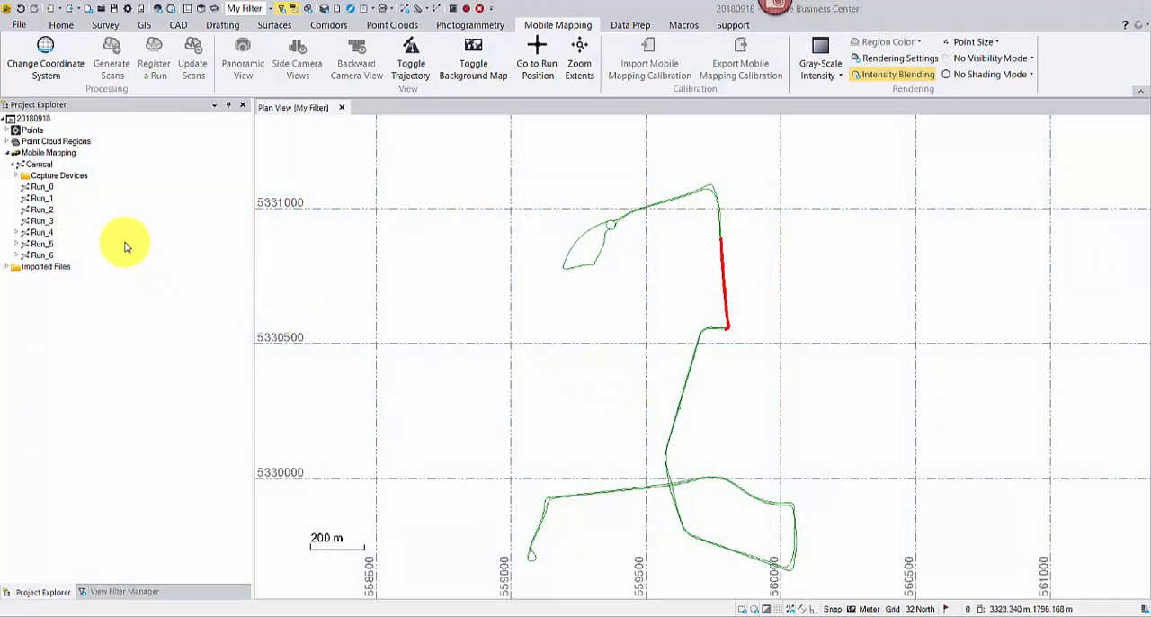
- Select Run_4 under Mobile Mapping > Camcal to highlight its trajectory on the plan view
click(41, 232)
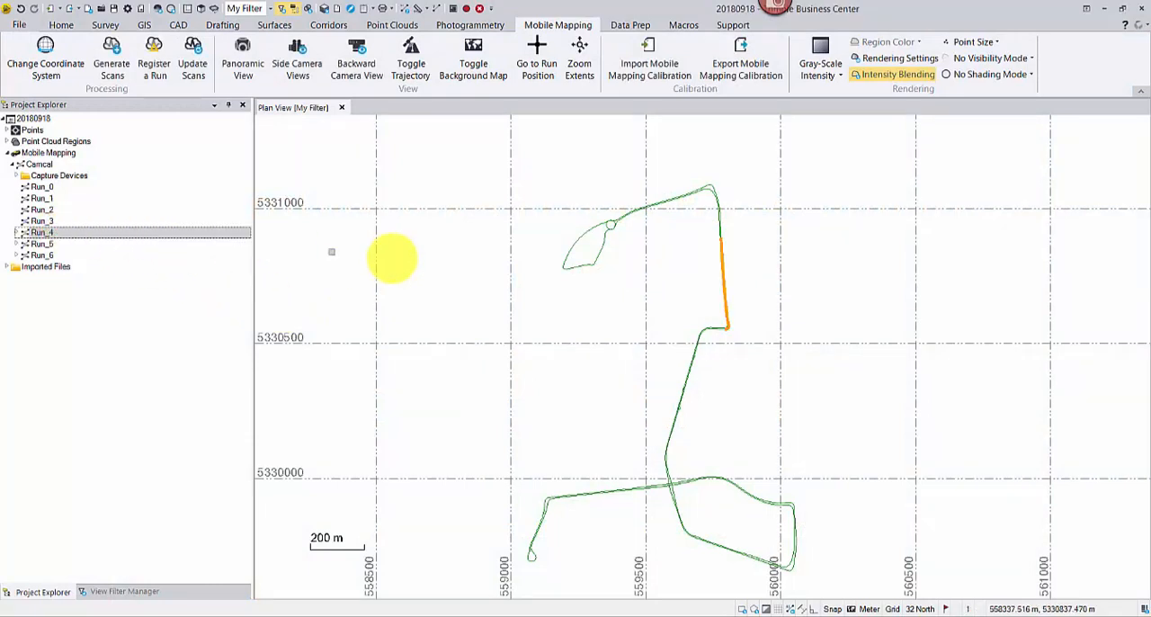
mouse_move(632, 258)
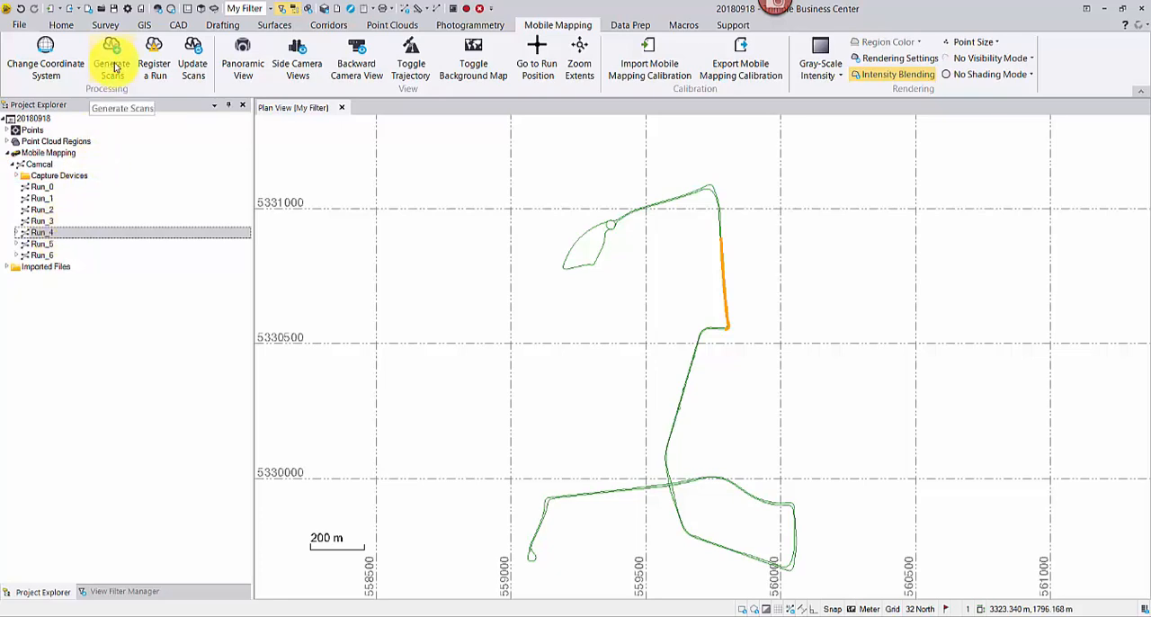
- Open the maximized Generate Scans wizard with Process MTA on and only Run_4 checked
click(111, 58)
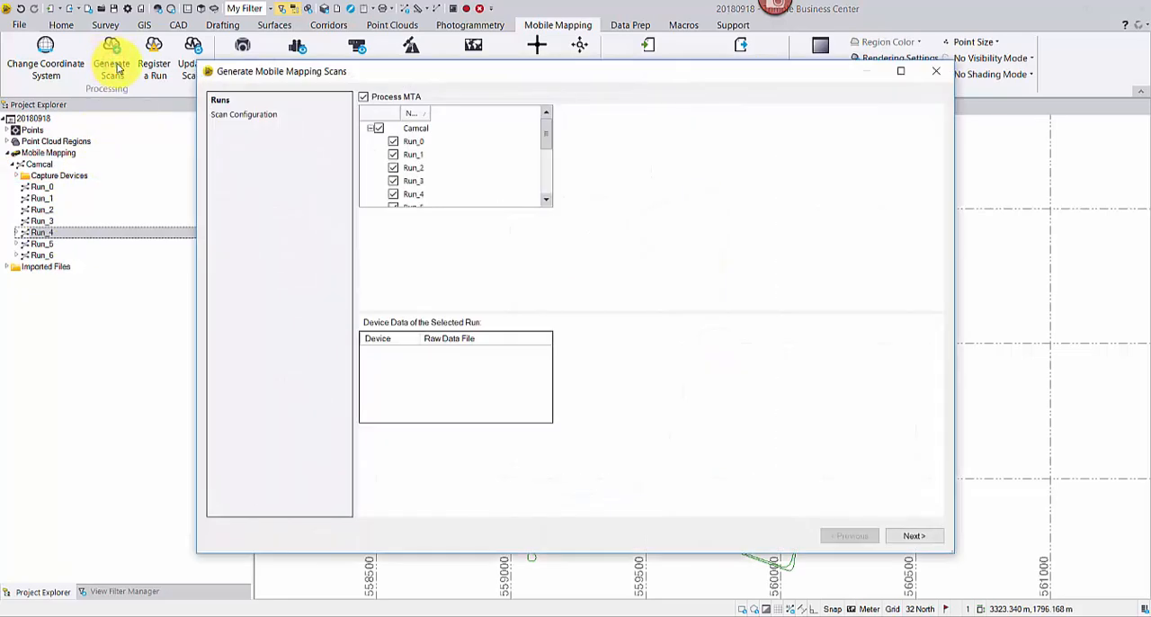
click(900, 71)
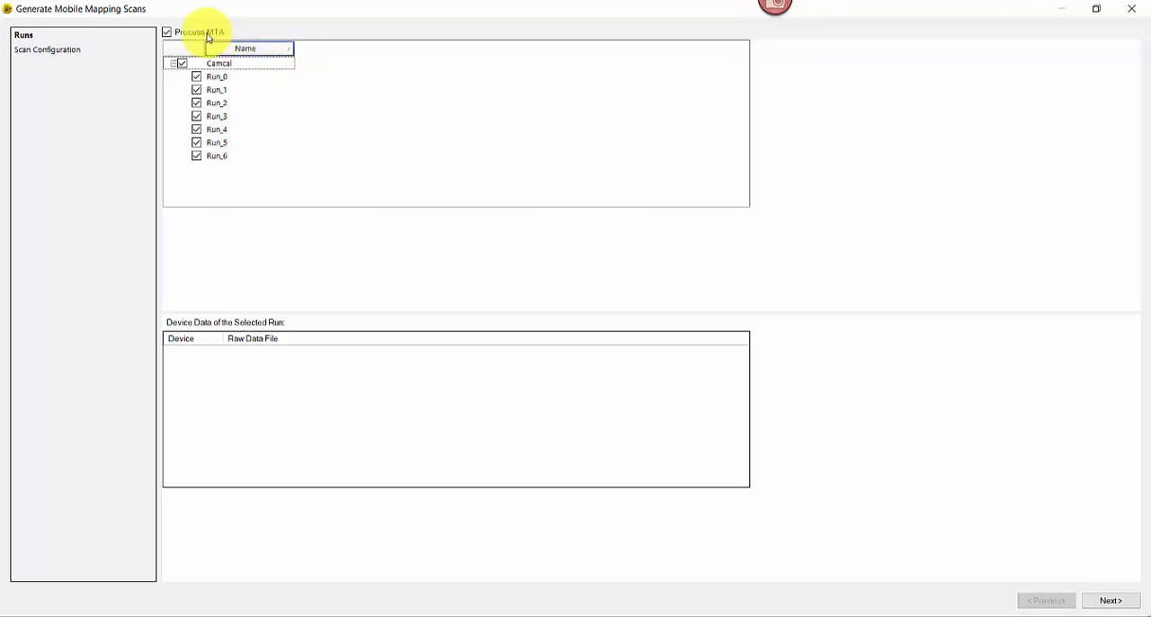
click(167, 33)
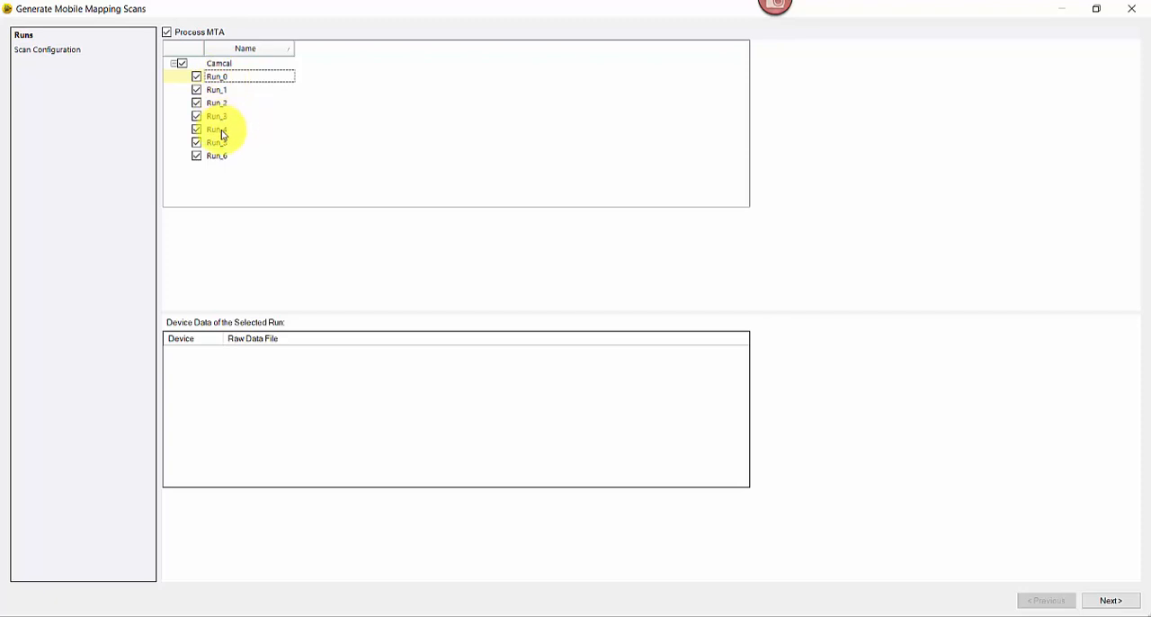
click(217, 129)
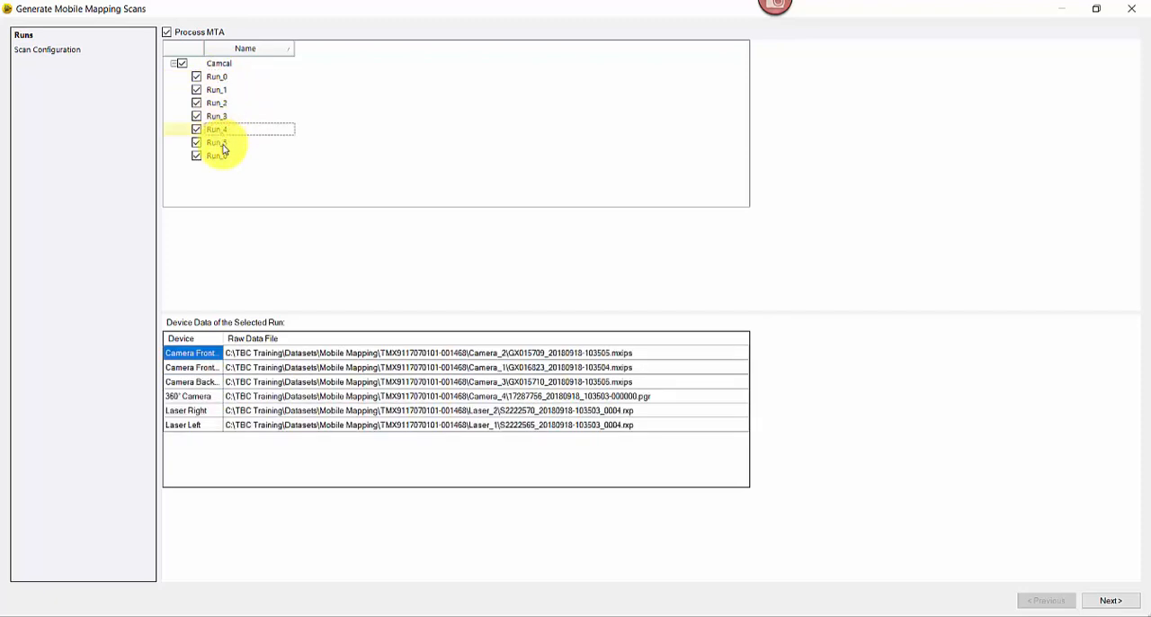
click(216, 142)
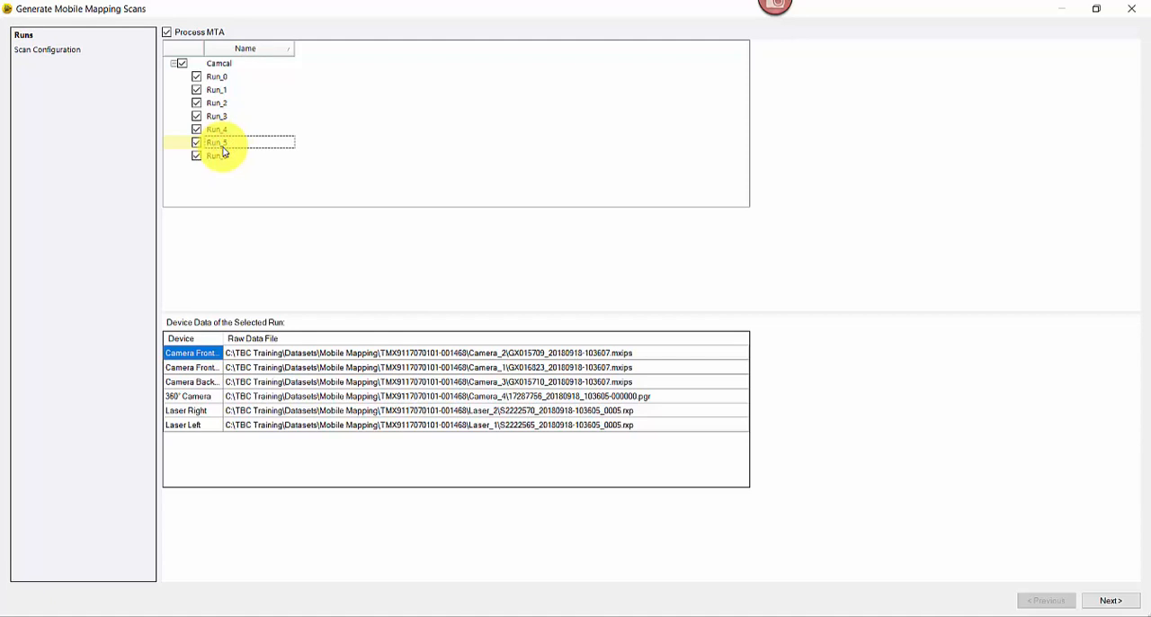
click(216, 155)
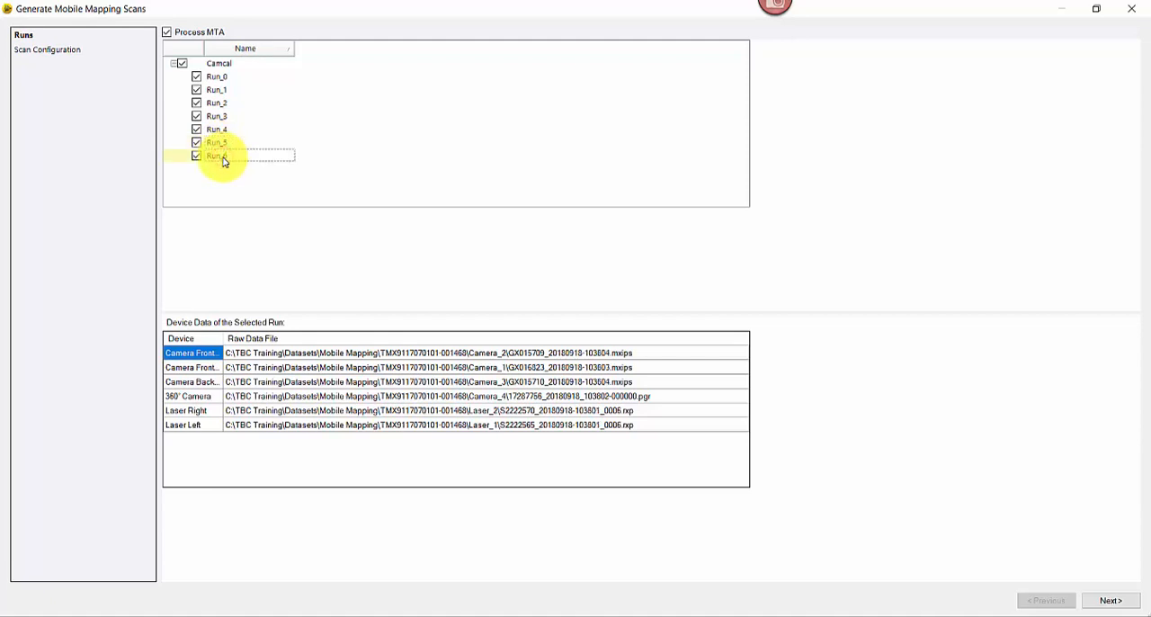
click(182, 63)
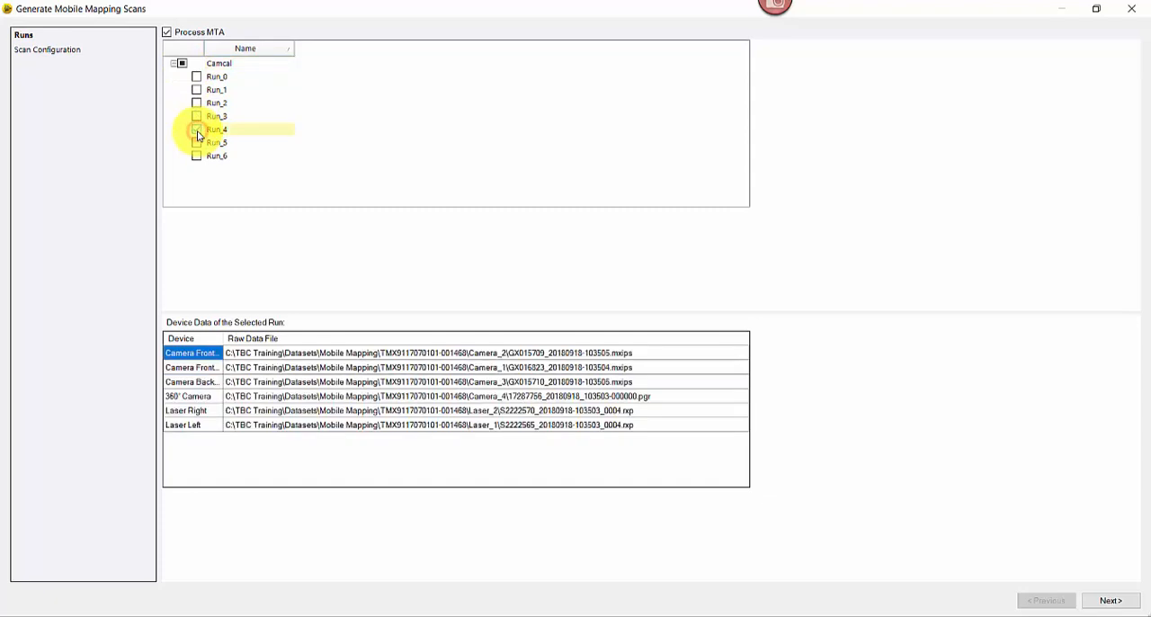
click(197, 129)
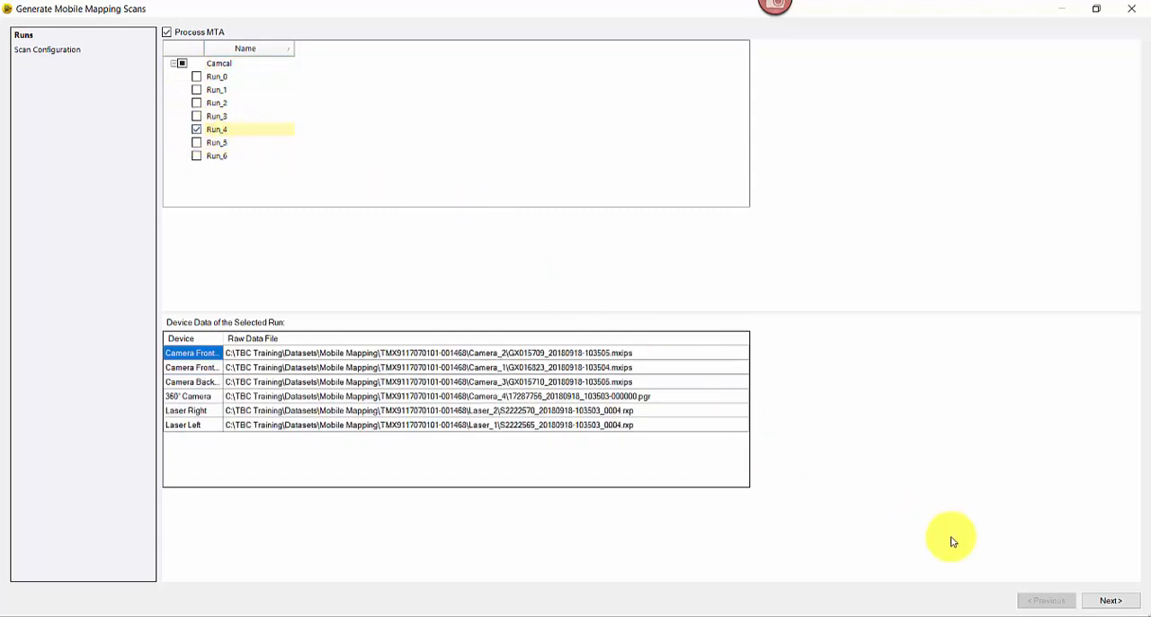
- Advance to Scan Configuration and keep sbet_20180918.out as the trajectory file
click(1110, 600)
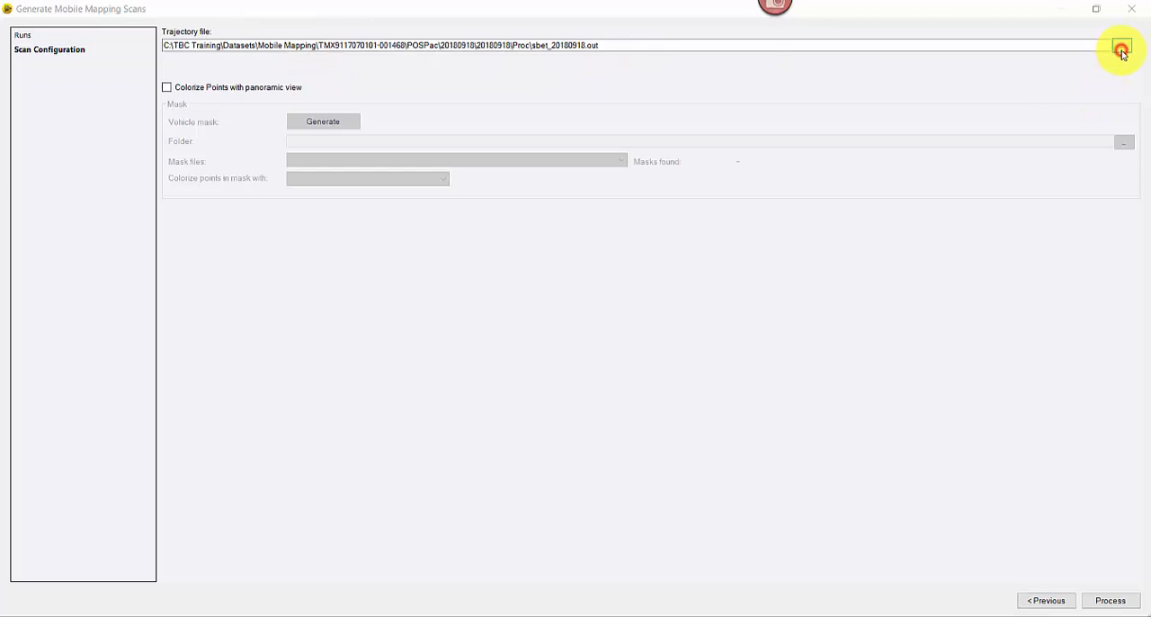
click(1122, 47)
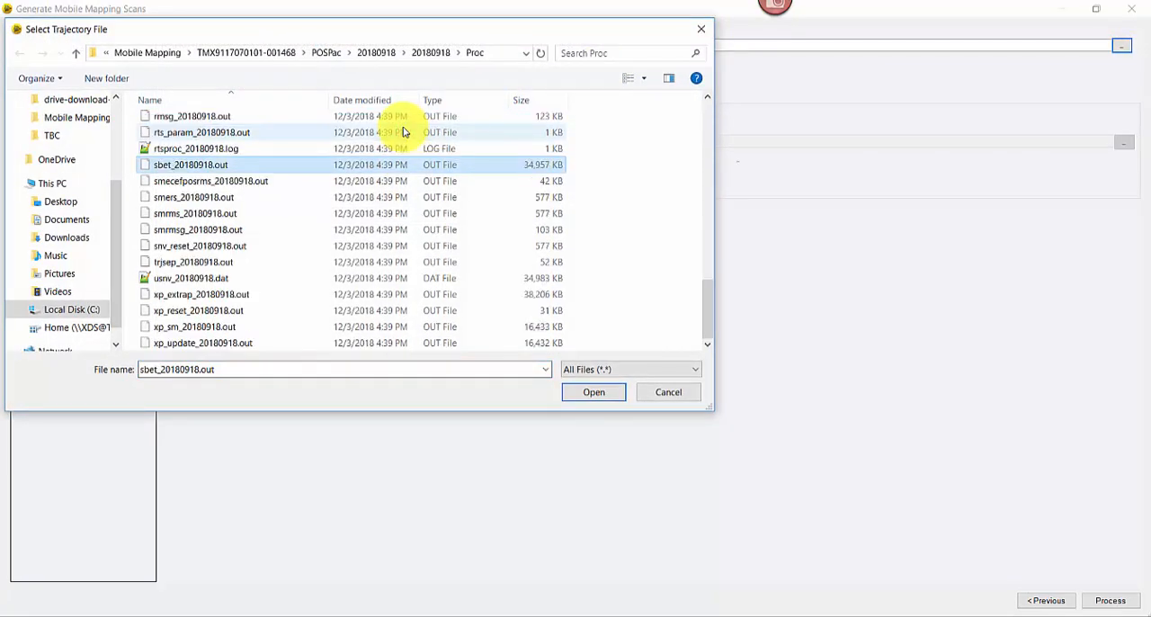
mouse_move(450, 169)
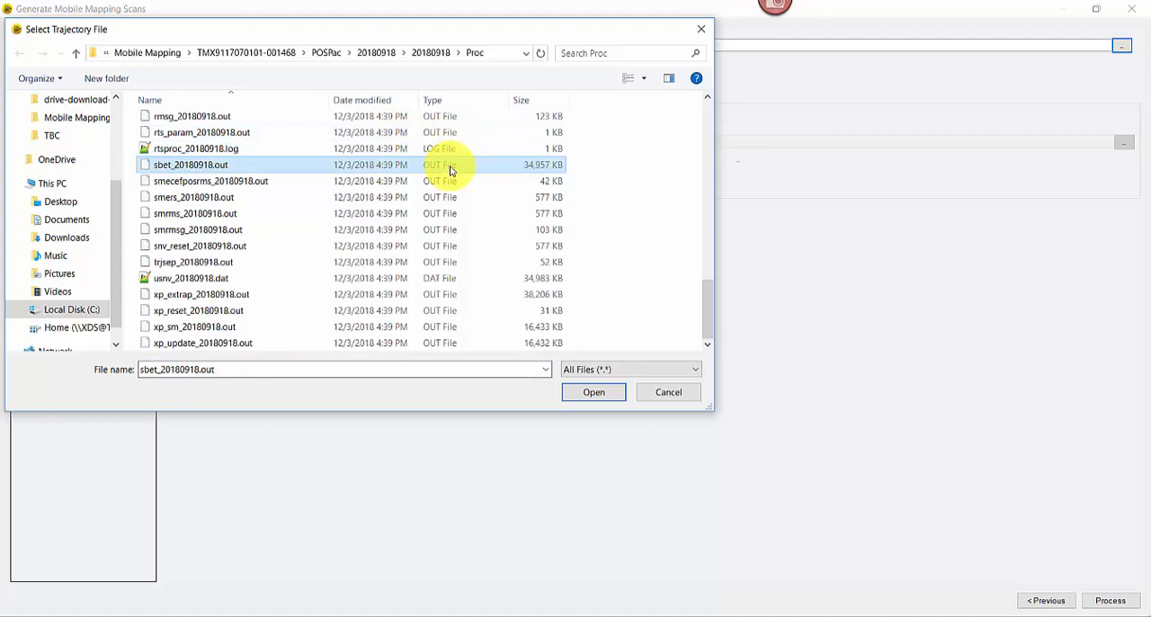
mouse_move(657, 396)
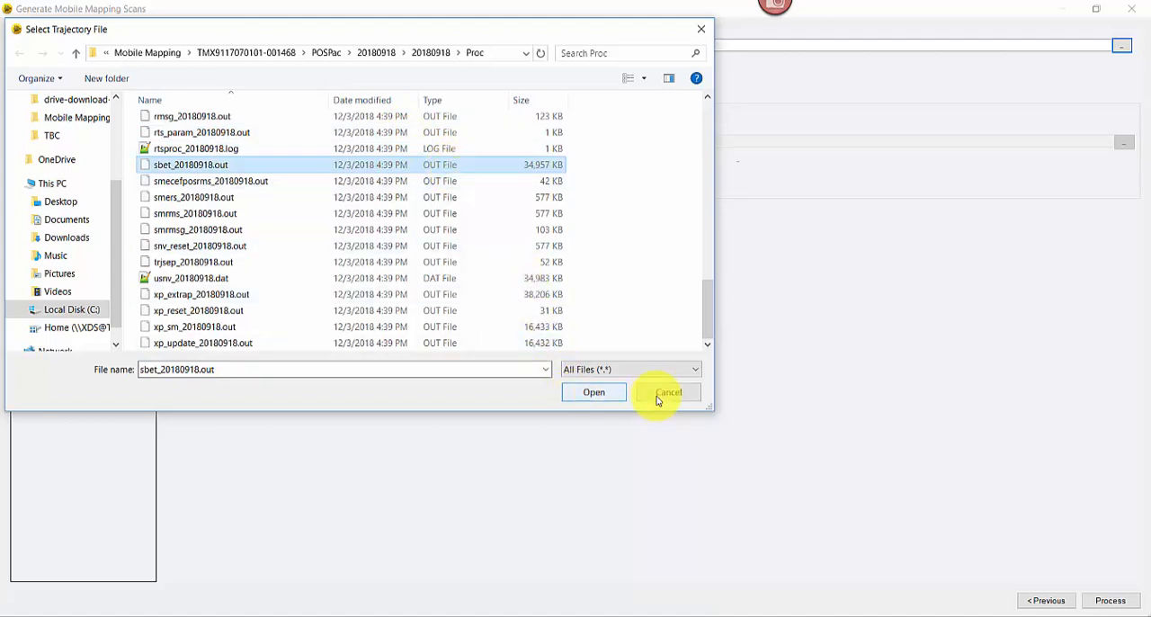
click(594, 392)
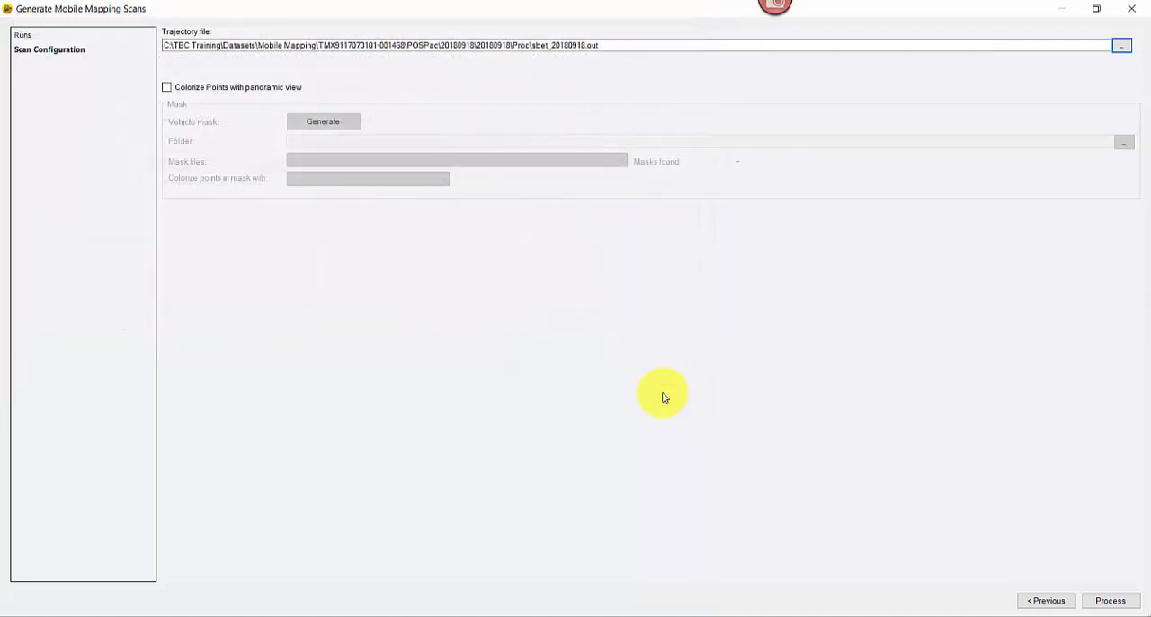
mouse_move(258, 96)
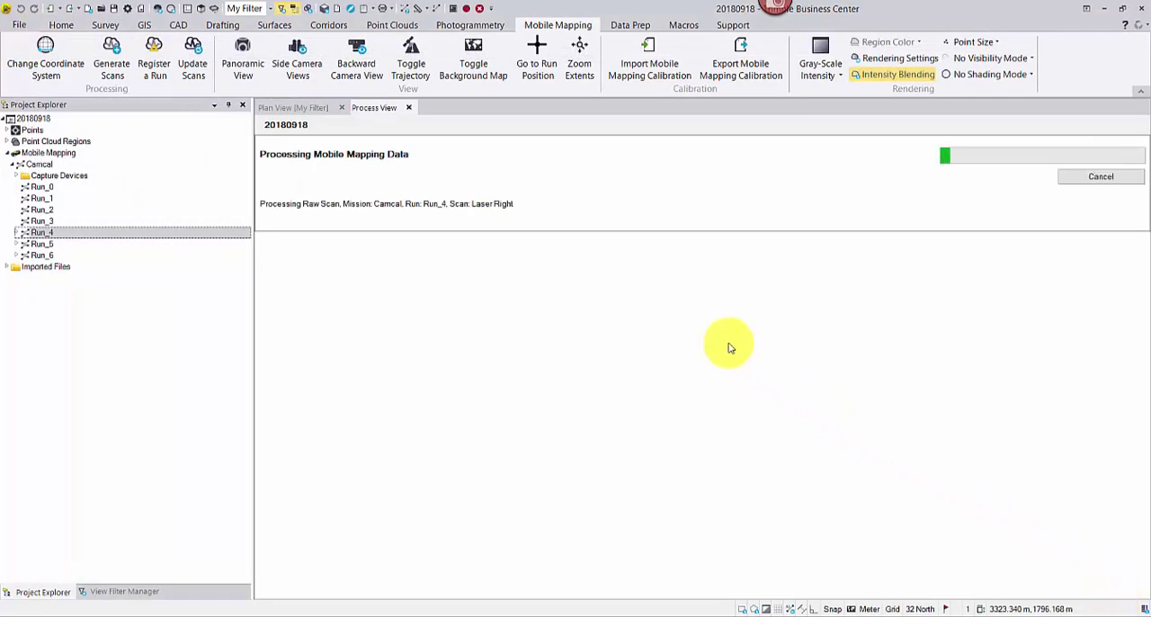
mouse_move(648, 297)
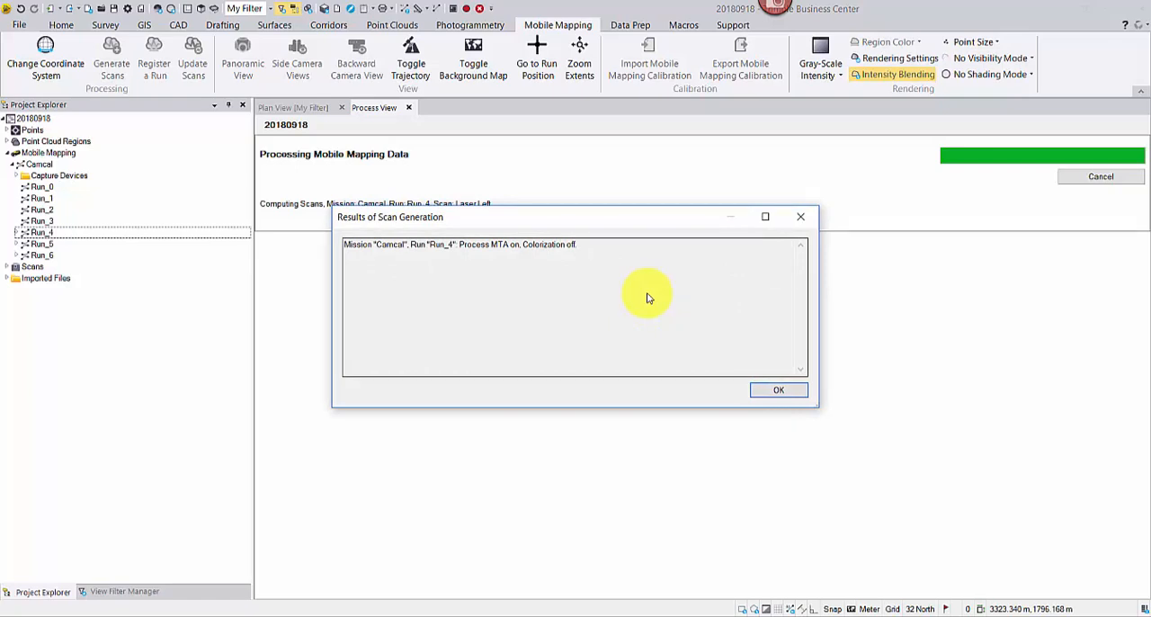
- Dismiss the Results of Scan Generation summary after Run_4 processing finishes
click(779, 390)
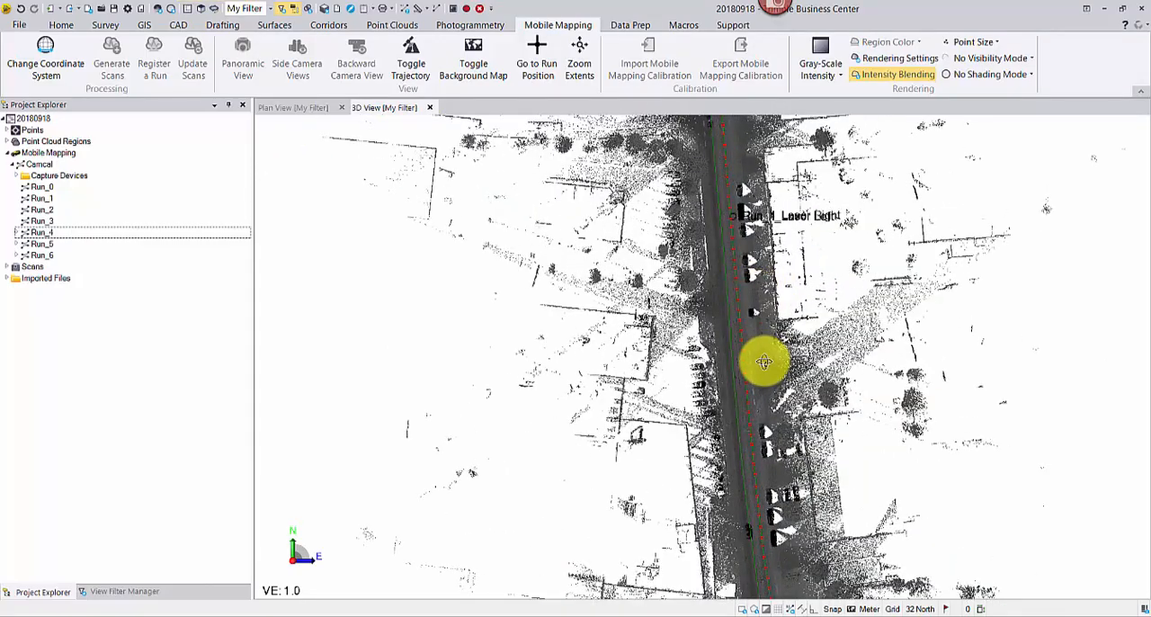
- Orbit the 3D view to an oblique look along the scanned street and buildings
drag(764, 361, 814, 274)
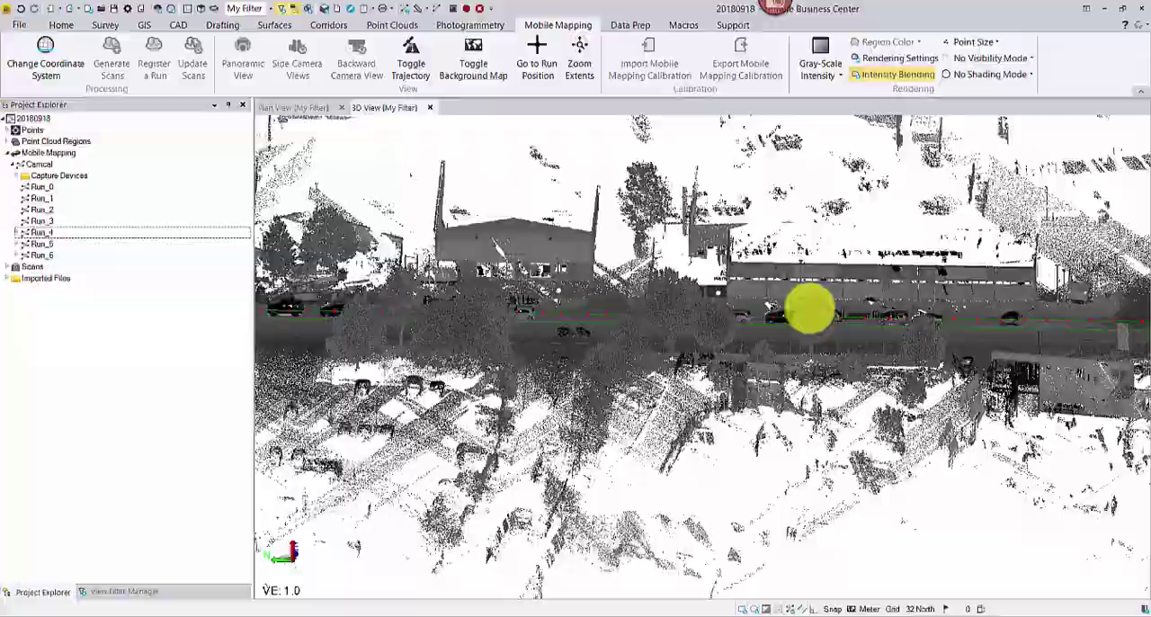
drag(810, 311, 689, 320)
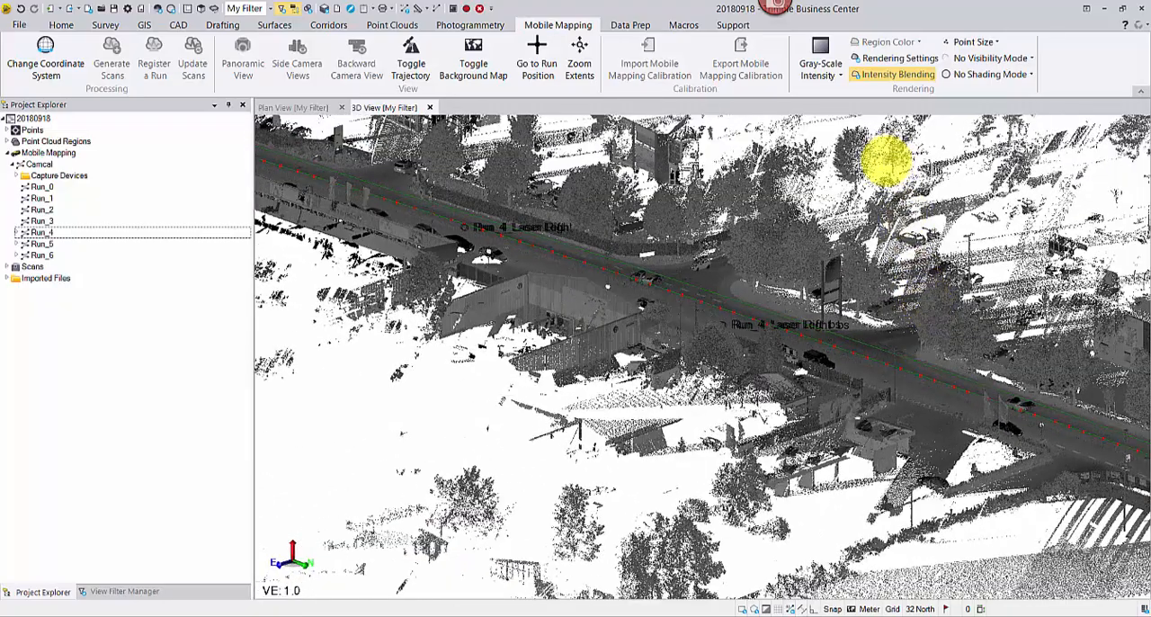
mouse_move(819, 59)
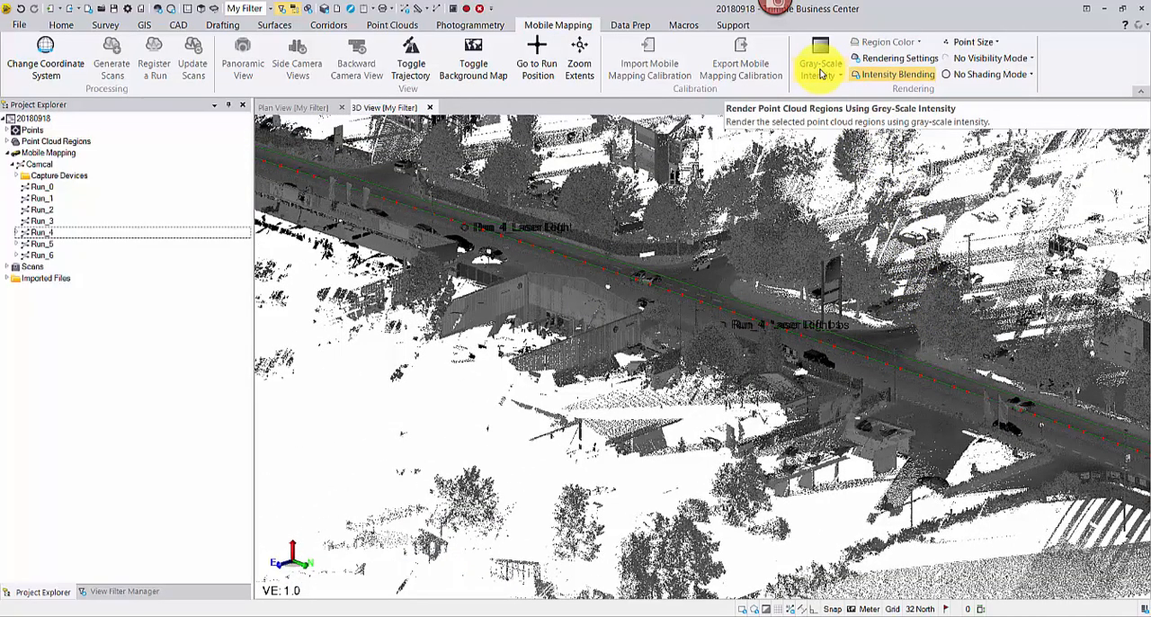
- Try intensity blending and Color-Coded Intensity, then colour the Run_4 points by elevation
click(819, 63)
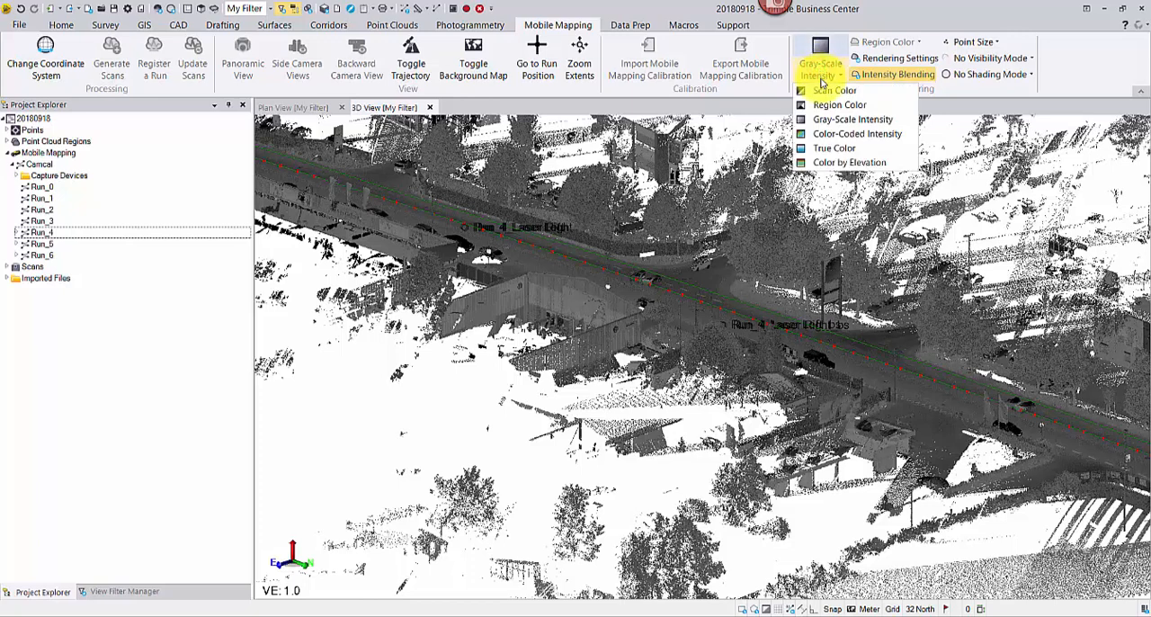
click(830, 90)
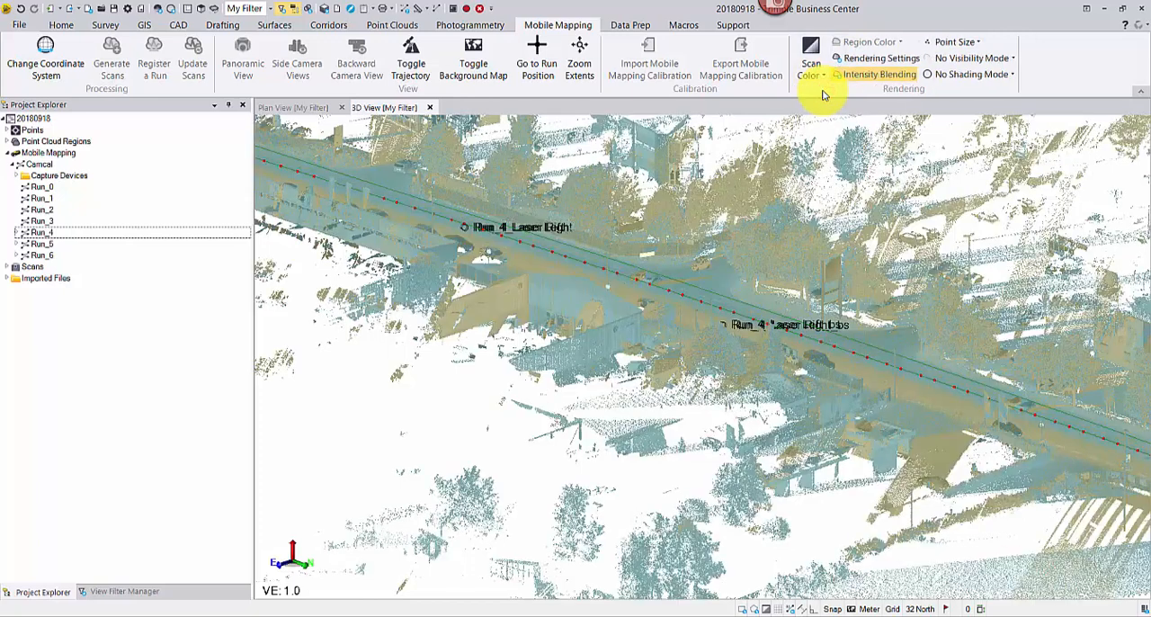
click(811, 58)
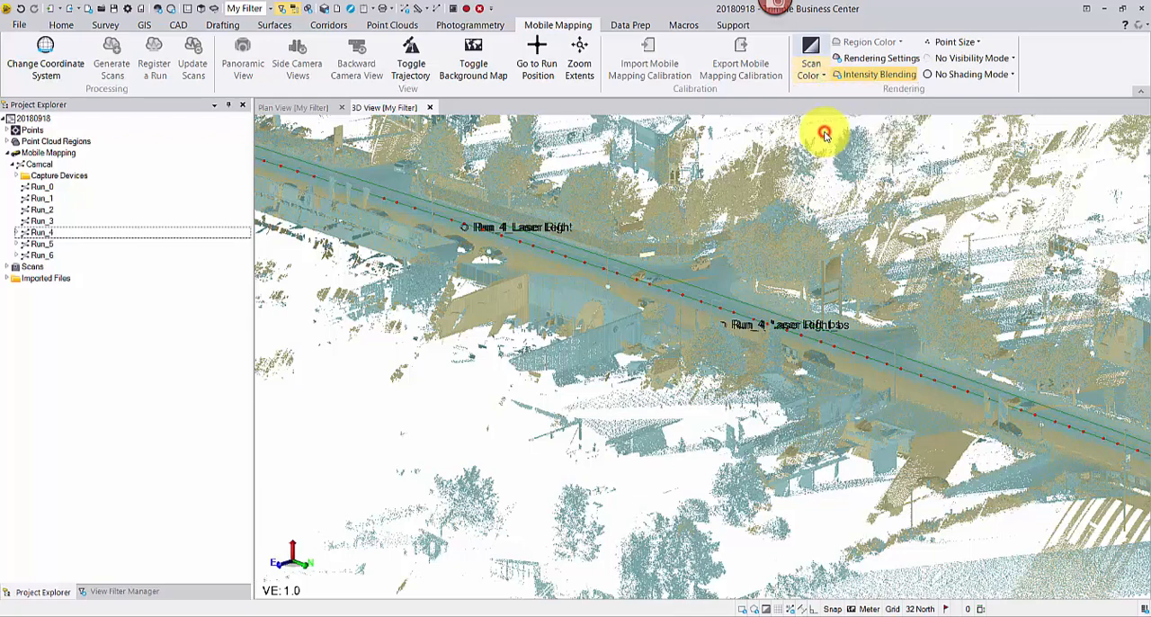
click(810, 58)
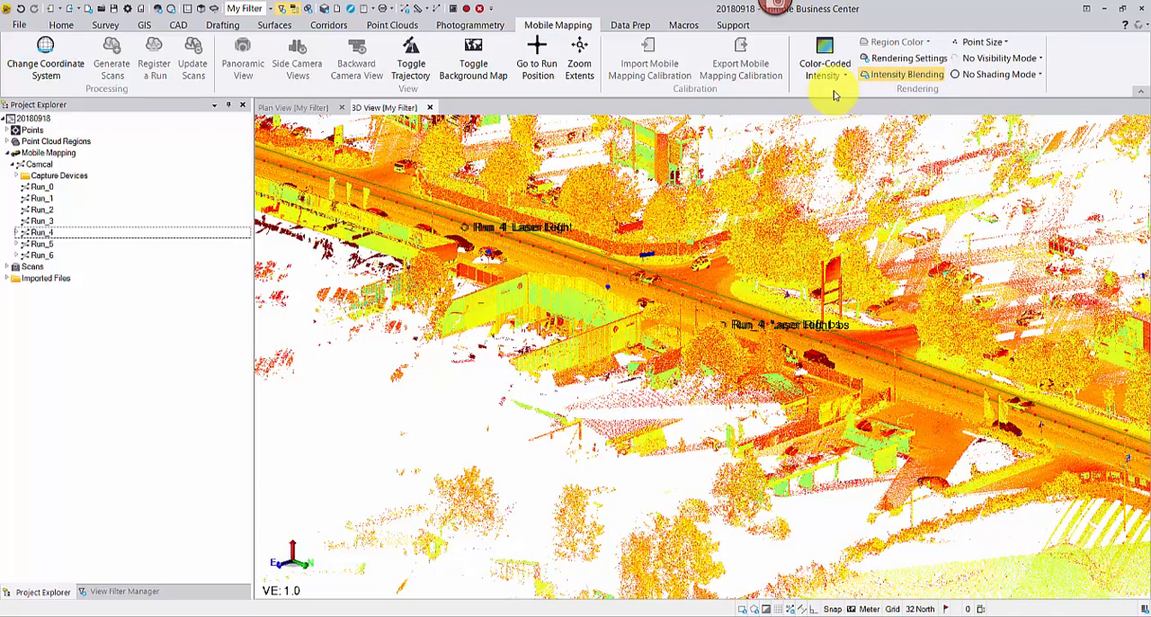
click(824, 59)
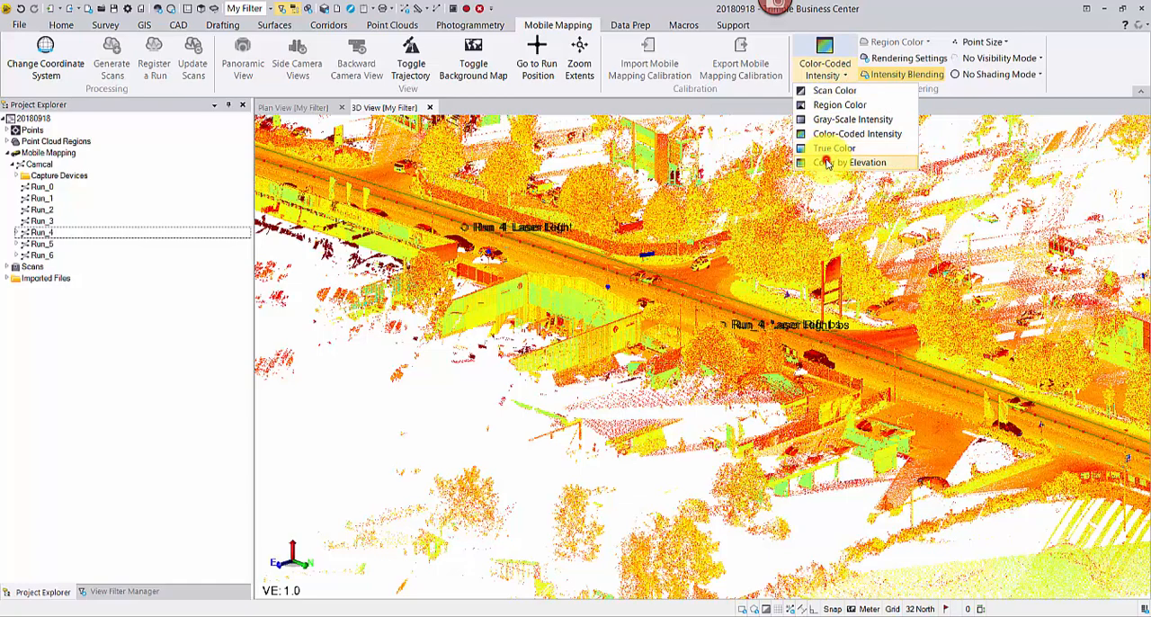
click(855, 162)
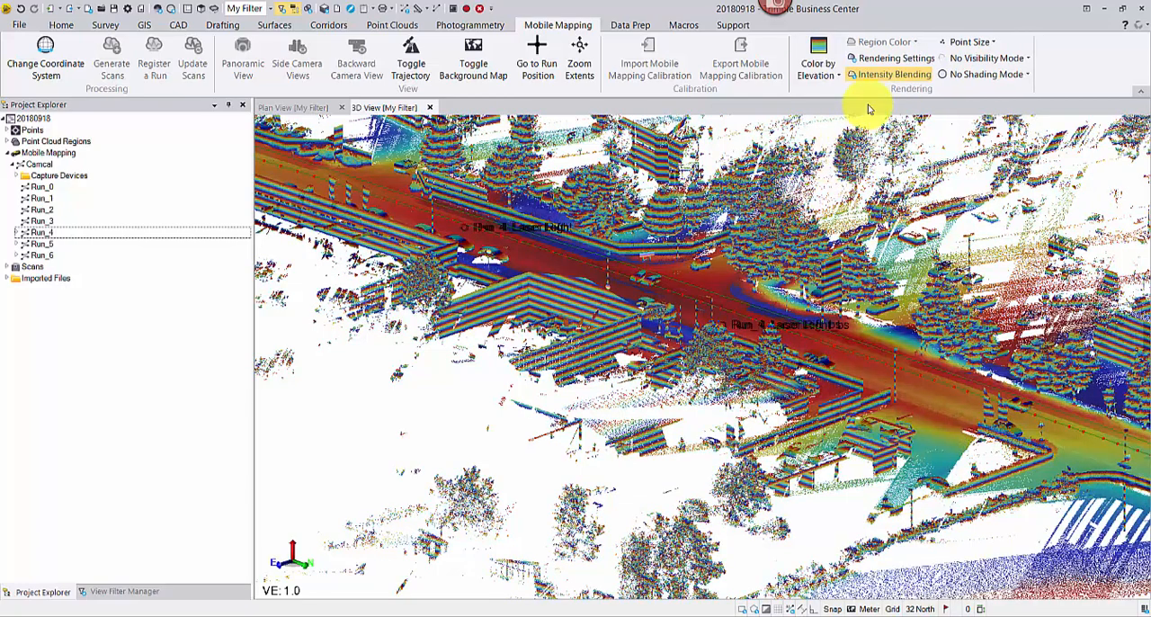
click(896, 58)
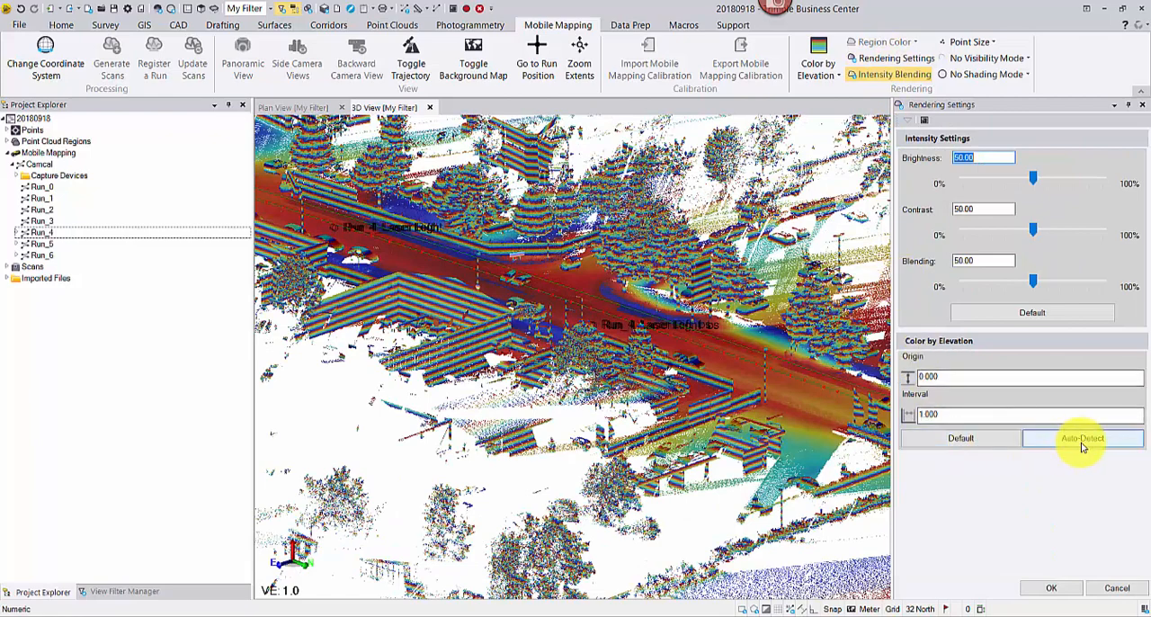
- Auto-detect the elevation origin, set the interval to 50, and inspect the recoloured street
click(1083, 438)
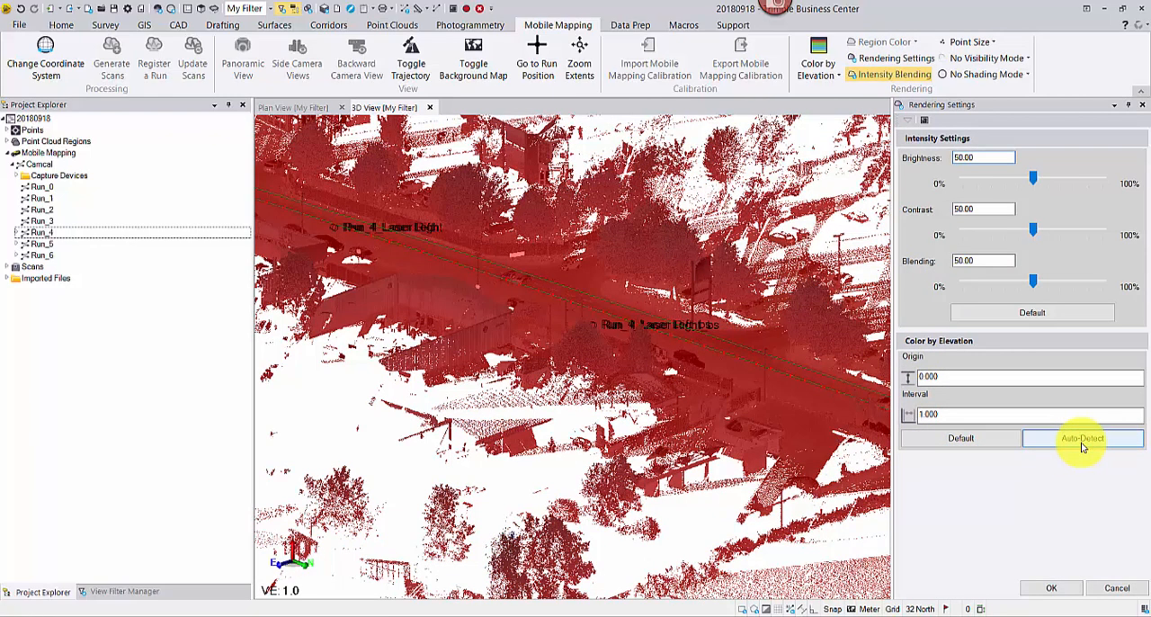
click(1083, 438)
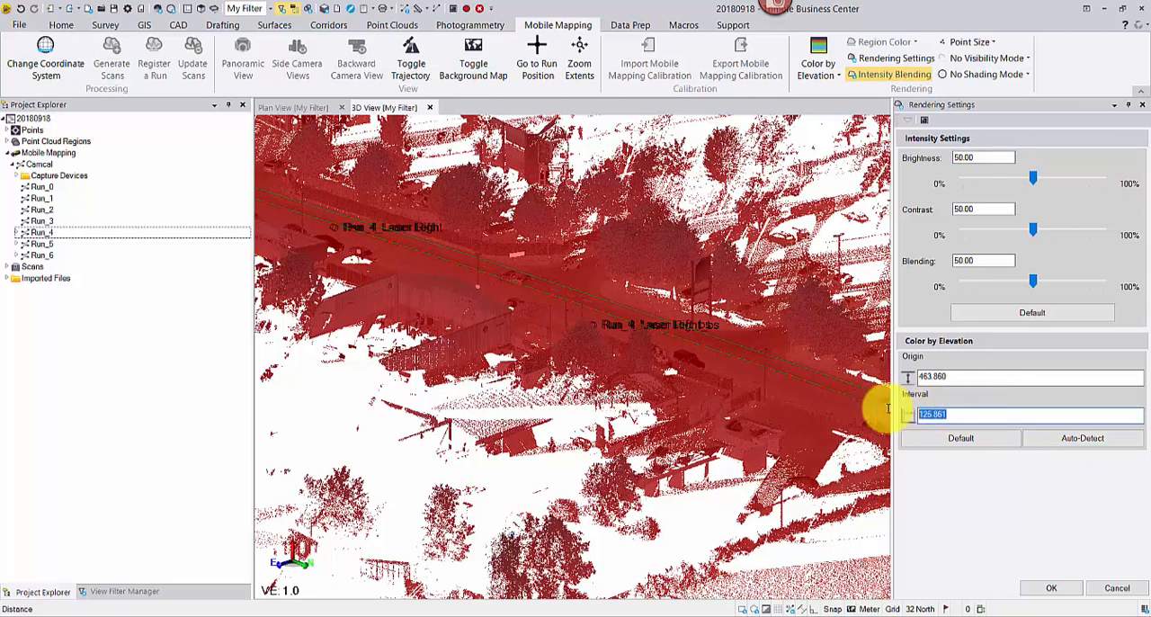
text(50.000)
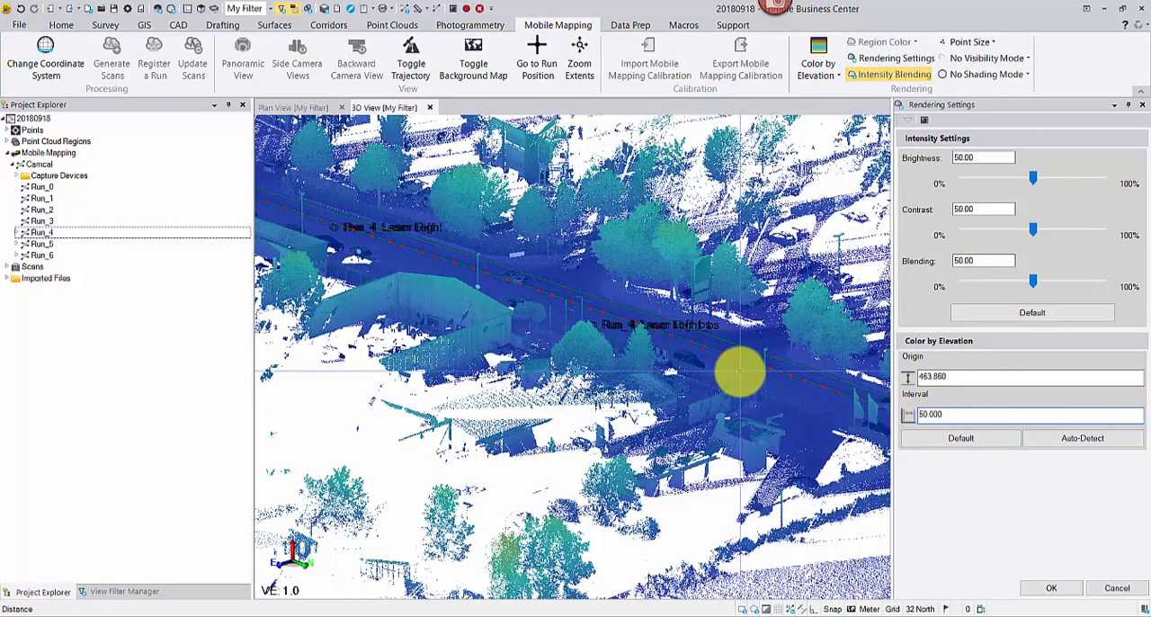
drag(742, 373, 646, 358)
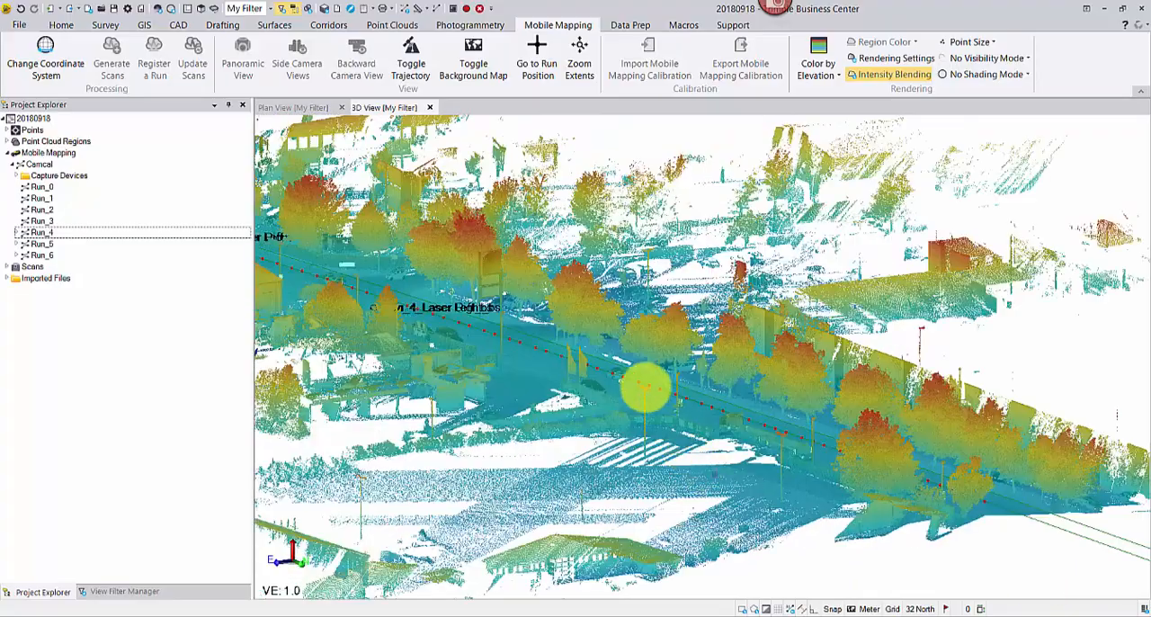
drag(643, 386, 454, 288)
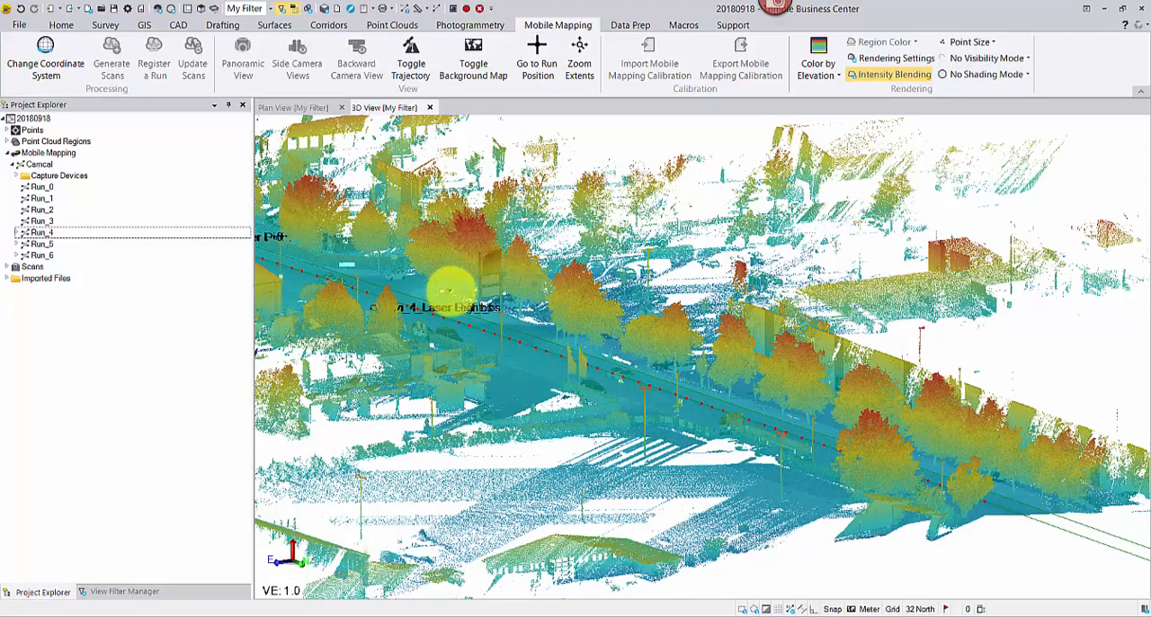
drag(441, 288, 679, 393)
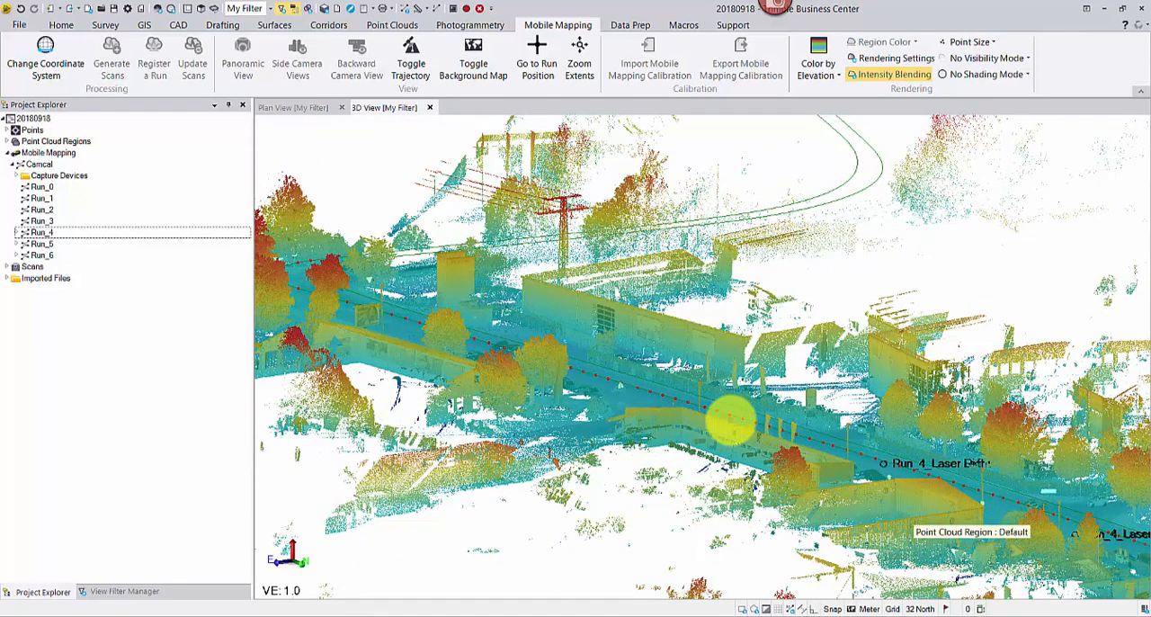
mouse_move(243, 248)
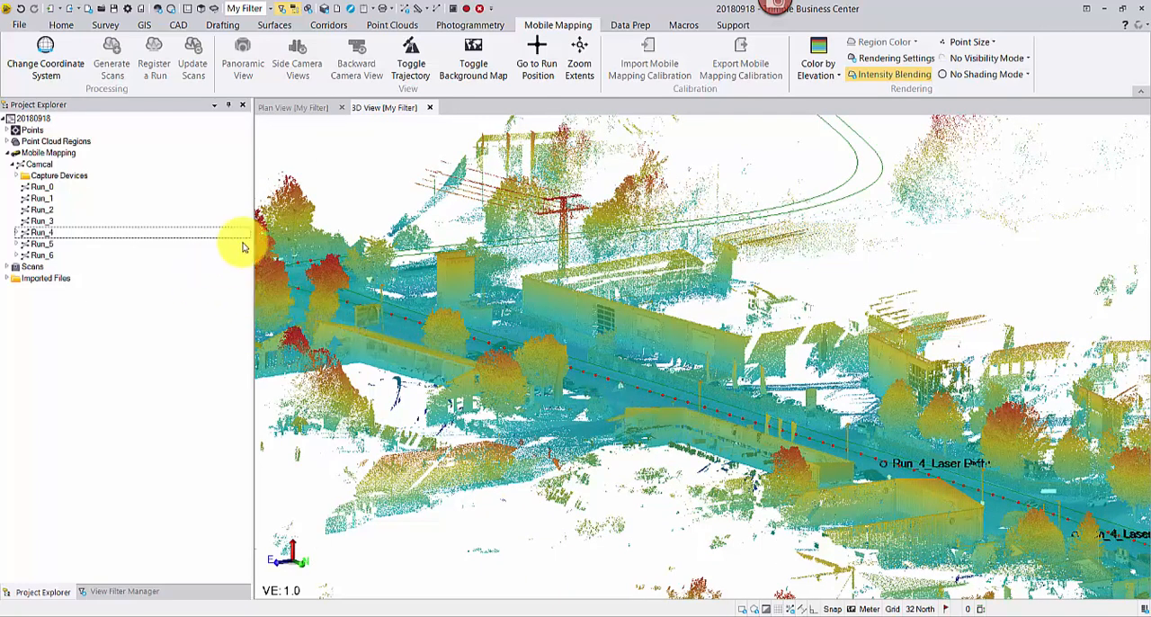
- Close the 3D view and open Run_4's panoramic view with scanned points overlaid
click(429, 107)
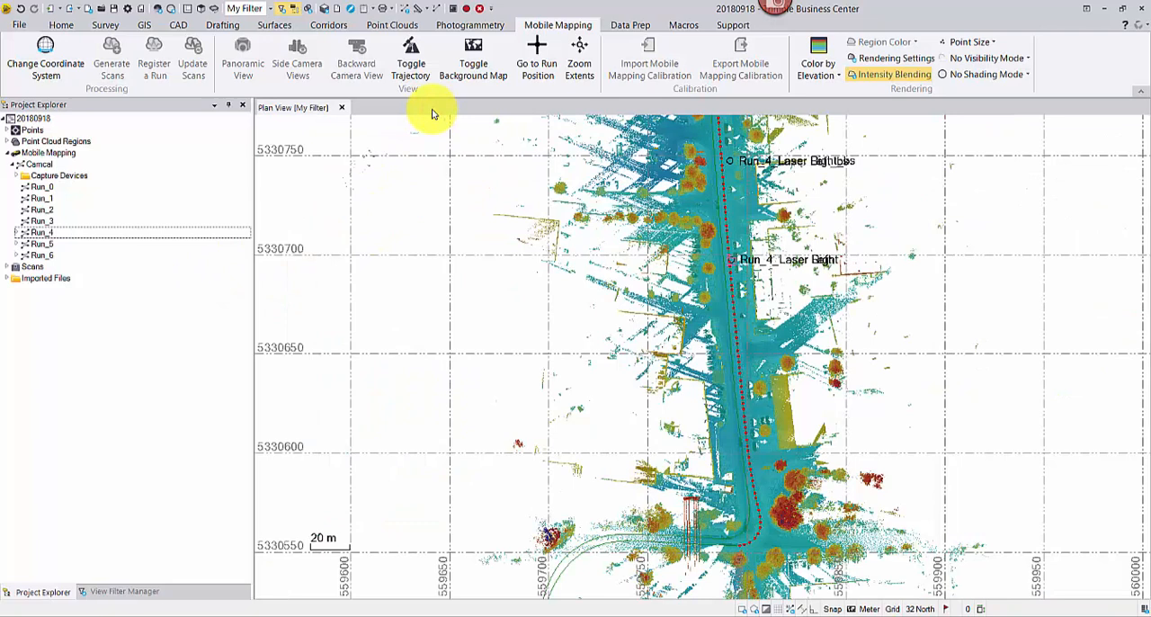
click(42, 233)
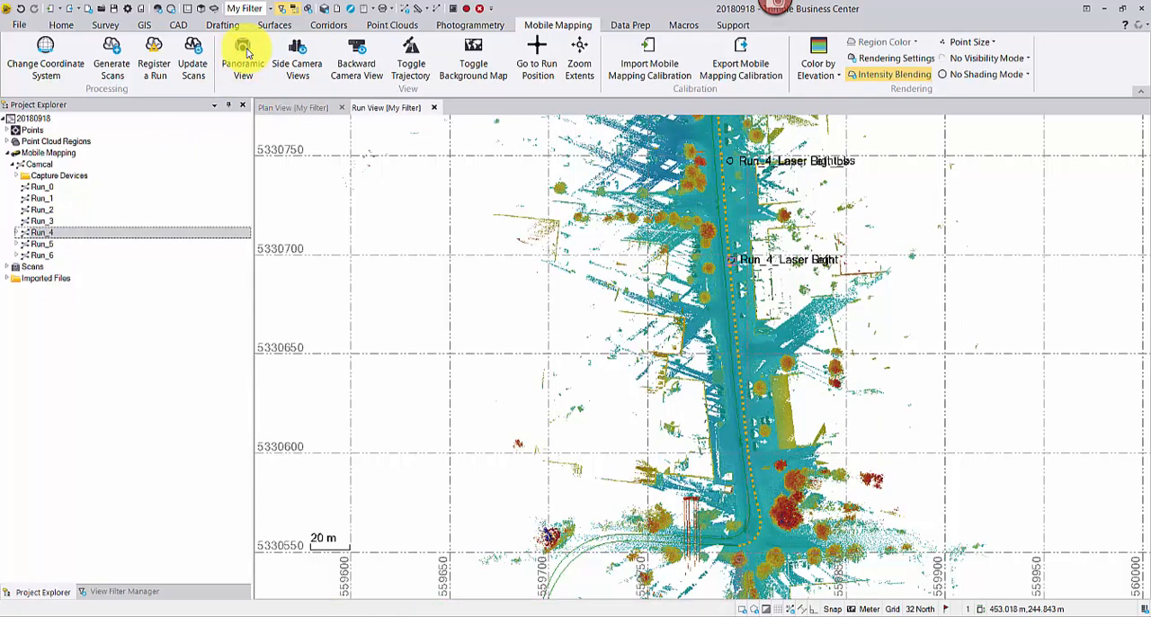
click(243, 54)
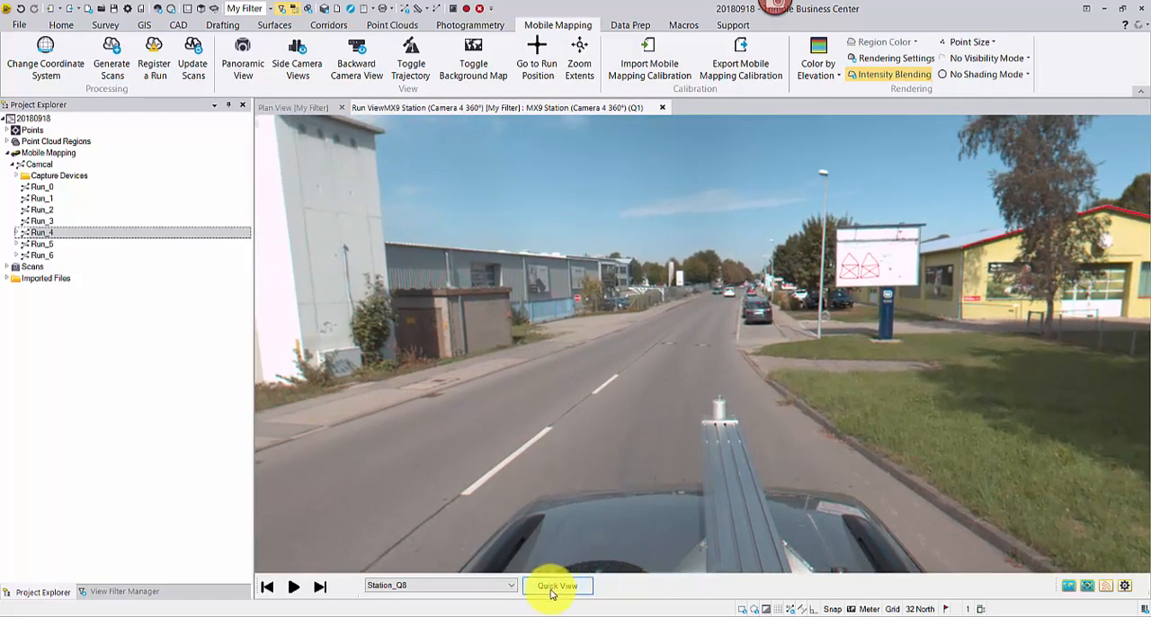
click(557, 586)
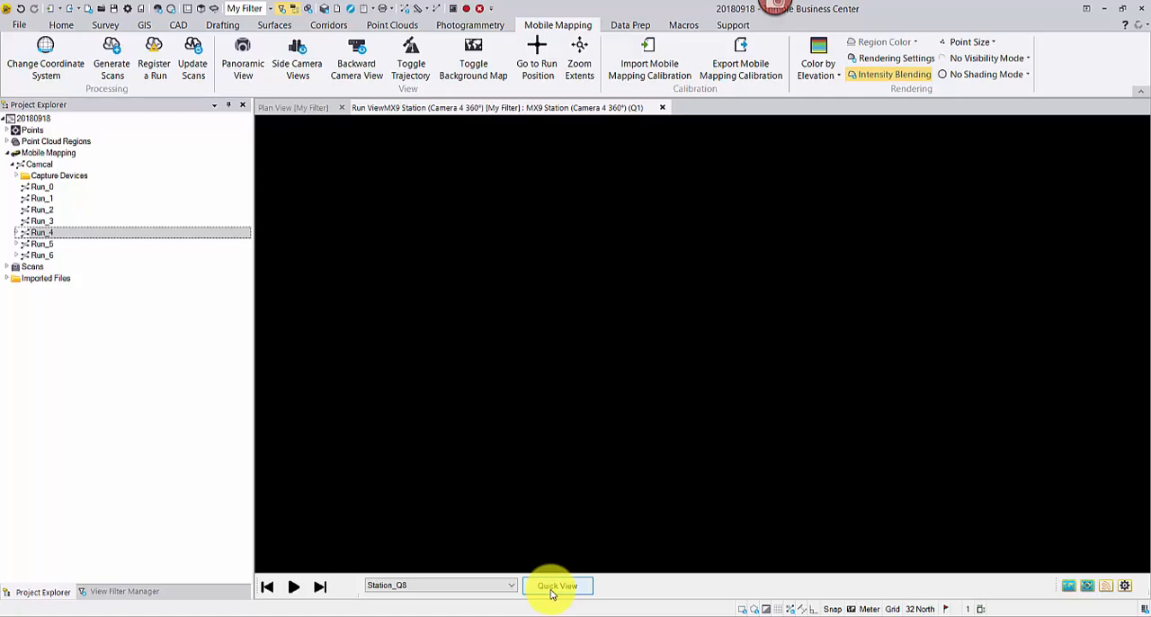
click(557, 585)
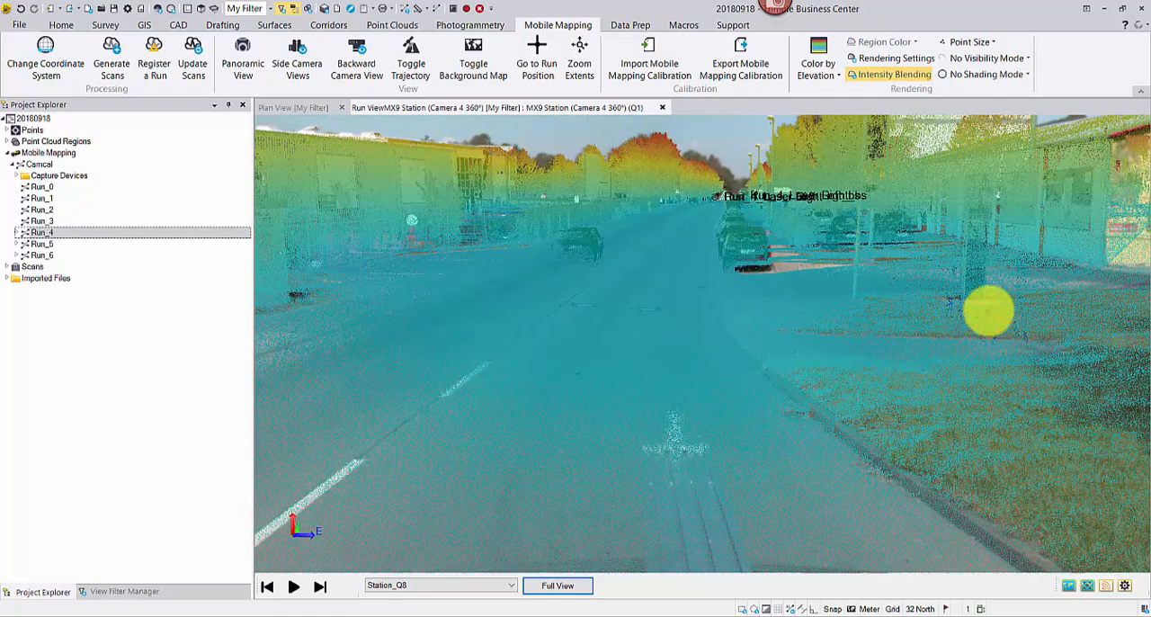
drag(989, 310, 1095, 423)
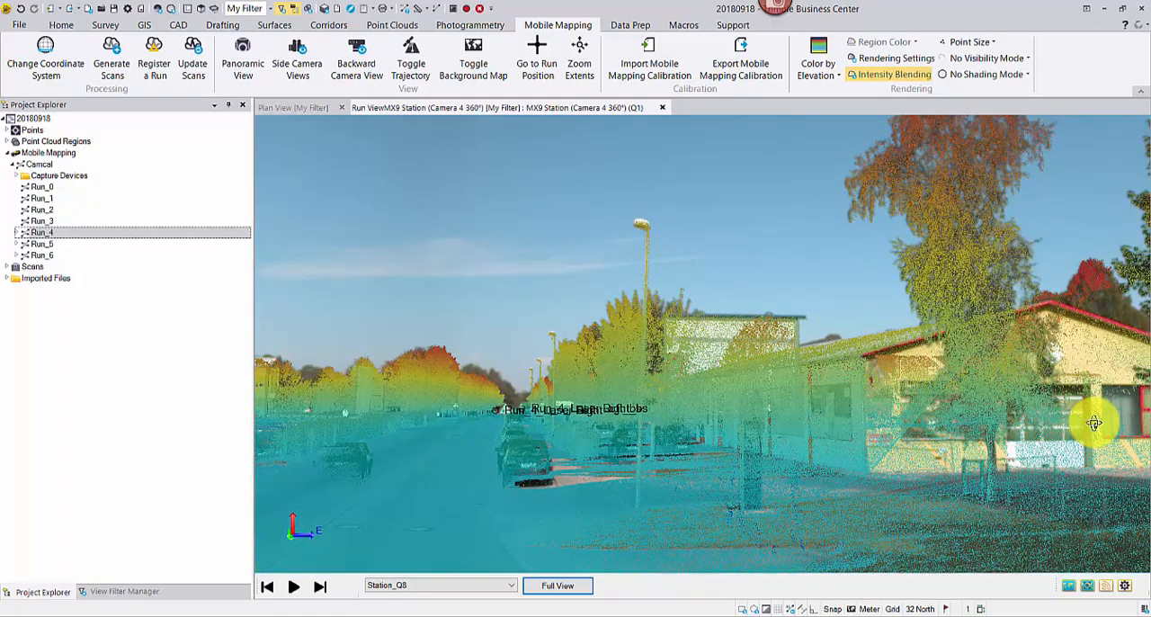
mouse_move(677, 277)
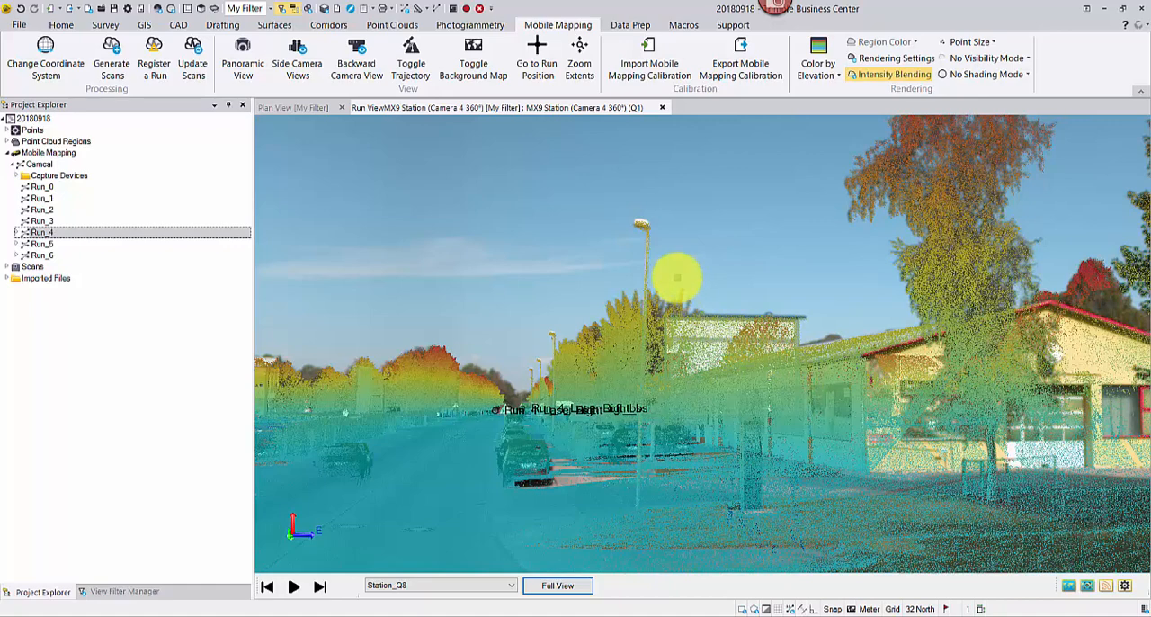
mouse_move(602, 296)
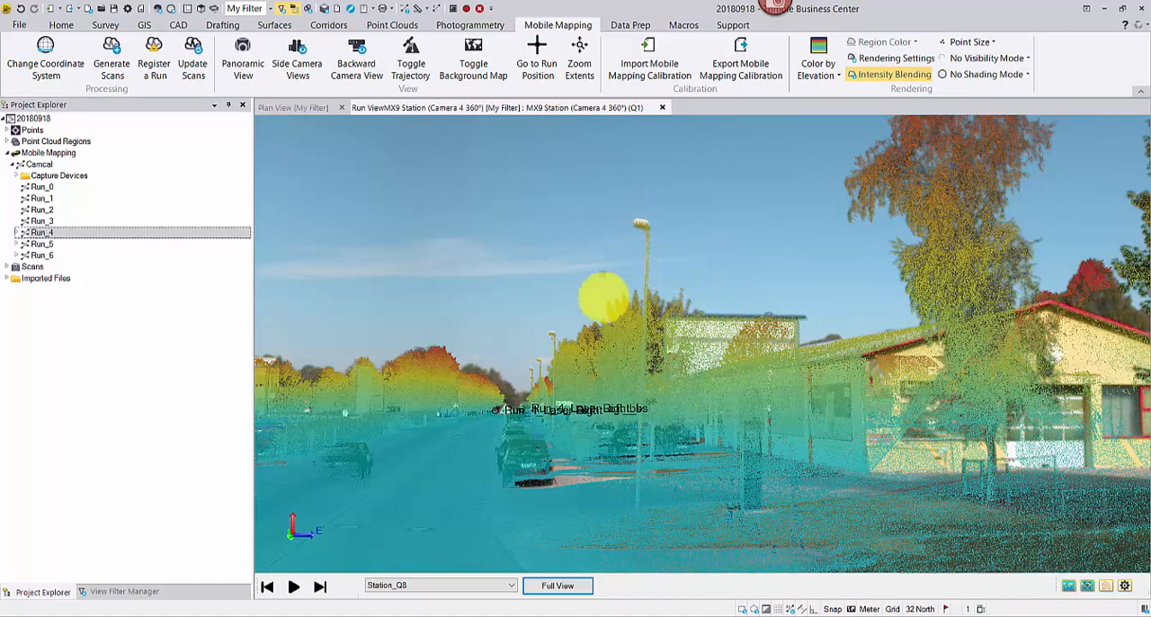
click(558, 585)
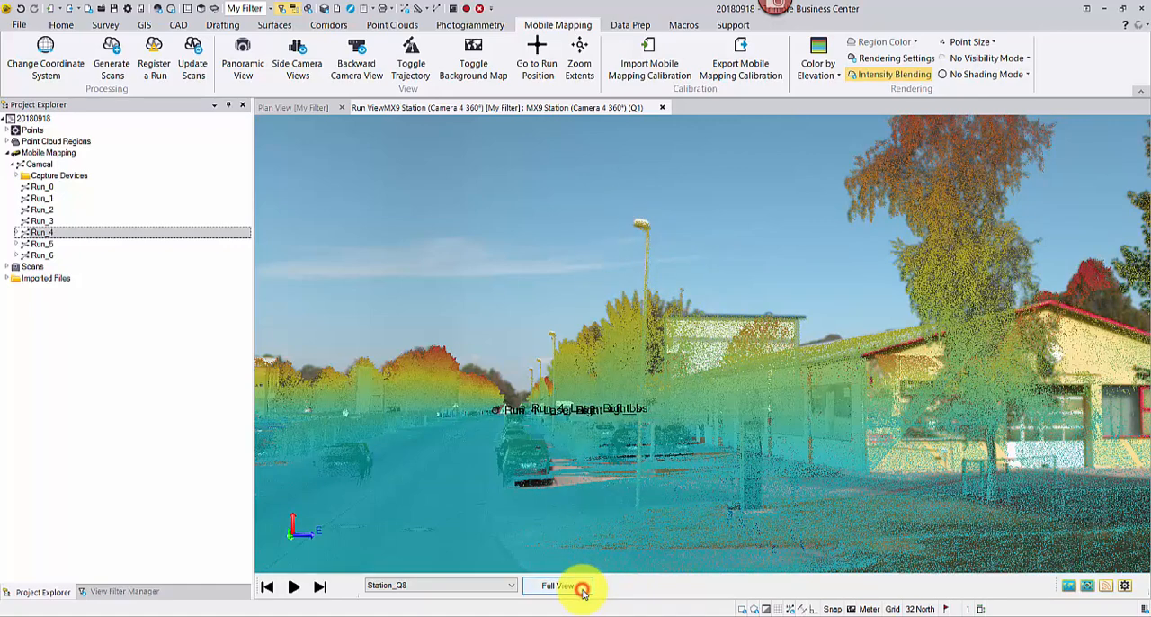
click(557, 585)
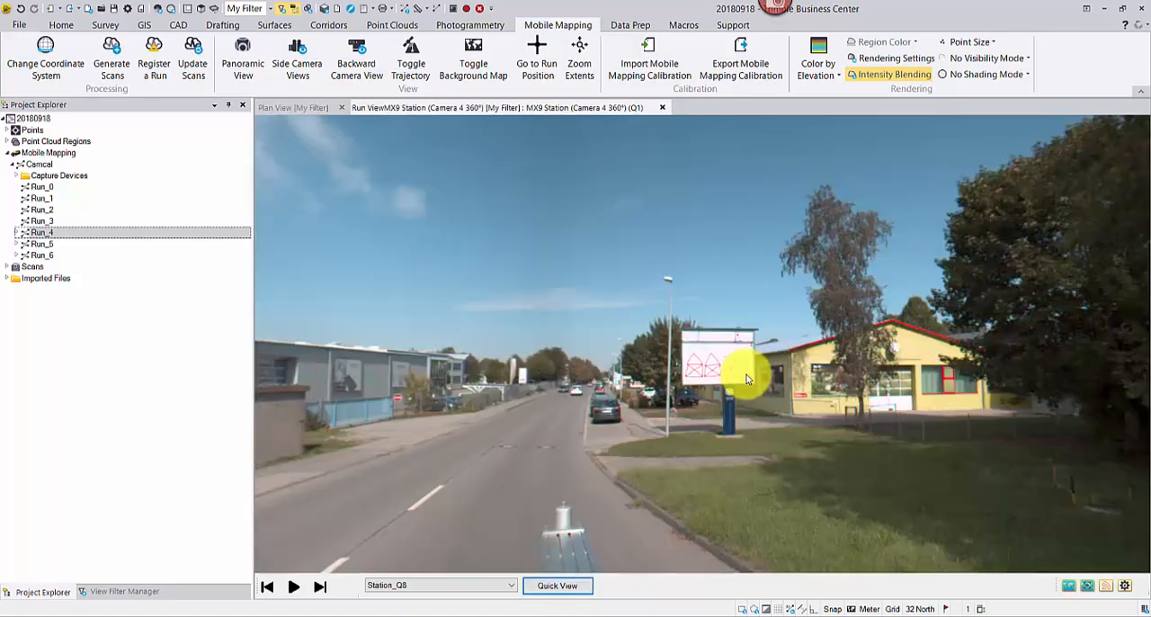